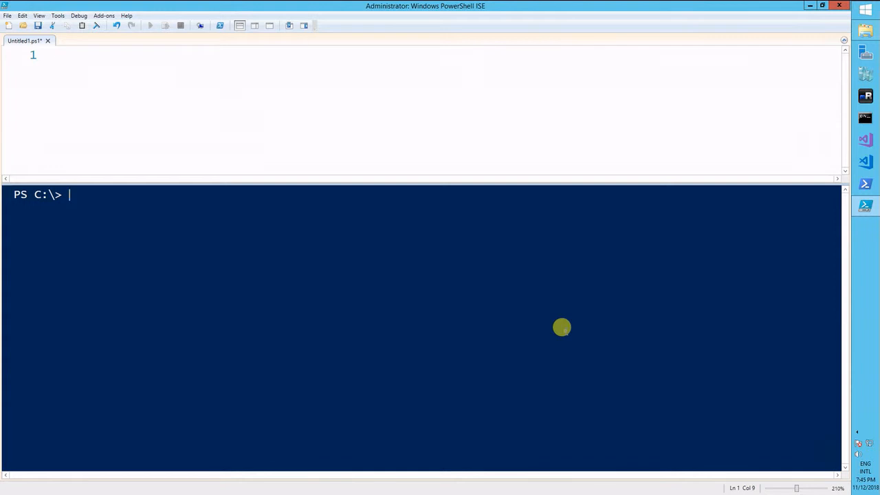
# Write the first script line $Word = "Ninja"
pyautogui.write('$')
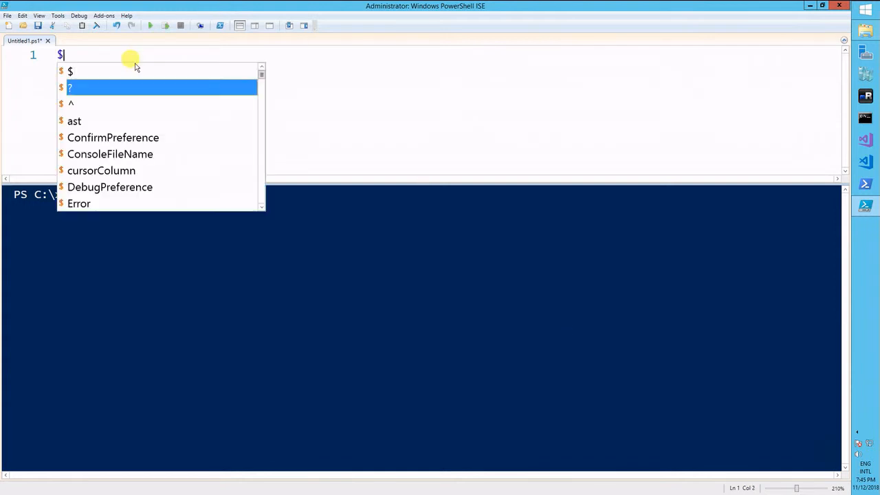
pyautogui.write('Word')
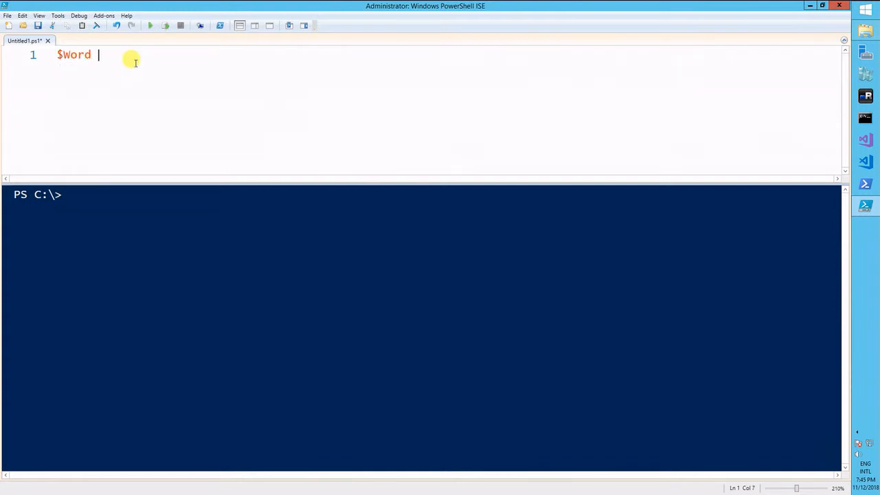
pyautogui.write('=')
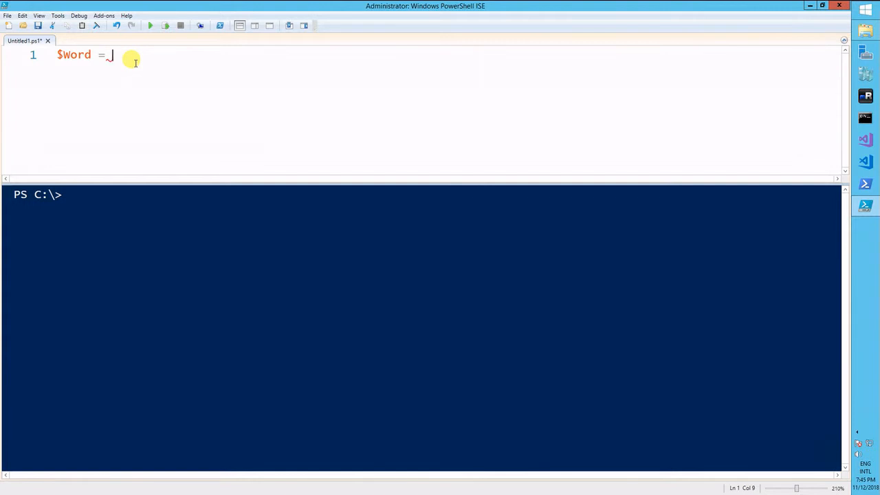
pyautogui.write('"Ninja"')
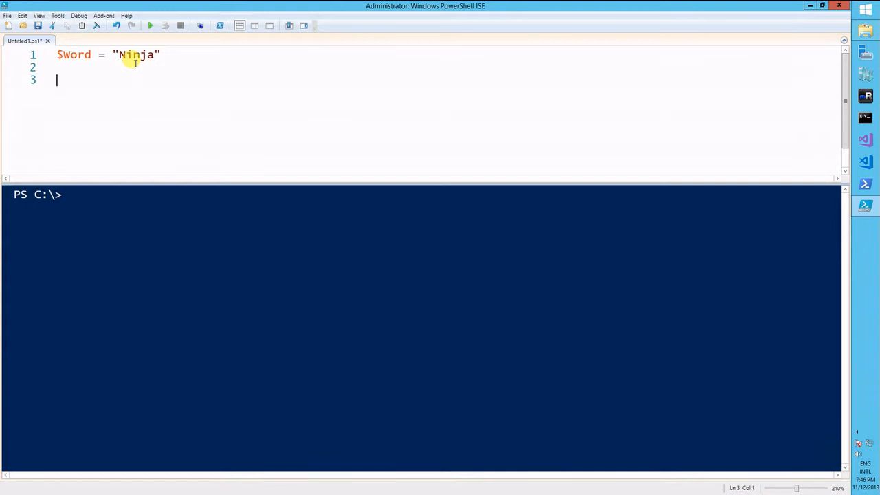
# Write the condition if ($Word -eq "Ninja") on line 3
pyautogui.write('if')
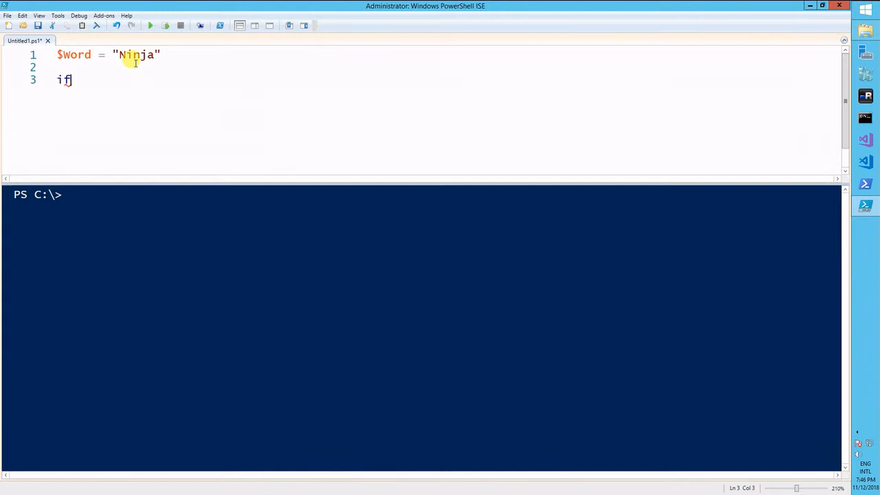
pyautogui.write('()')
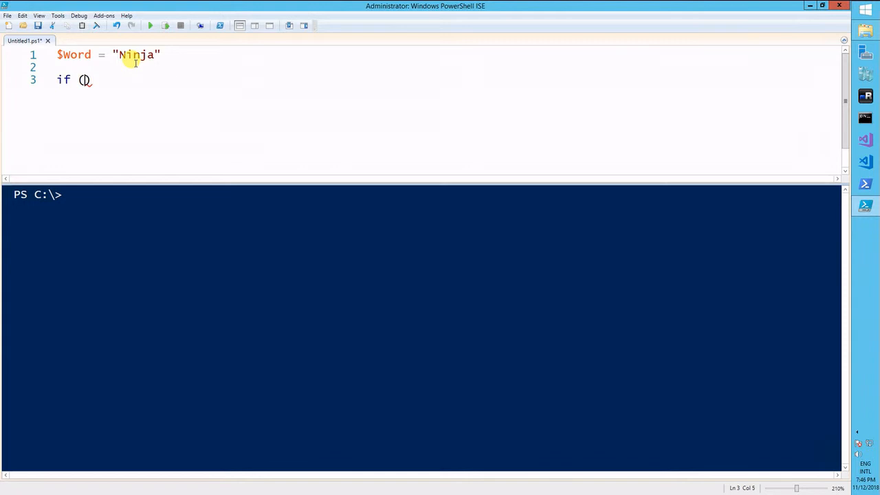
pyautogui.write('$word')
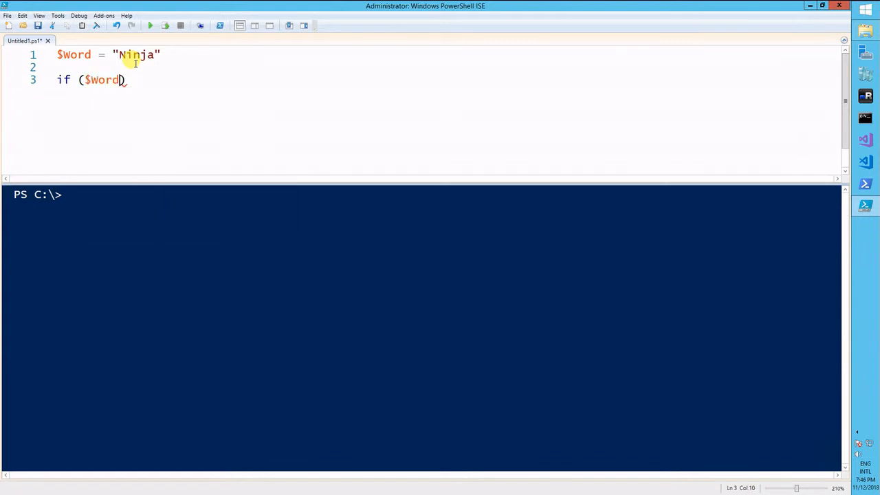
pyautogui.write('-eq')
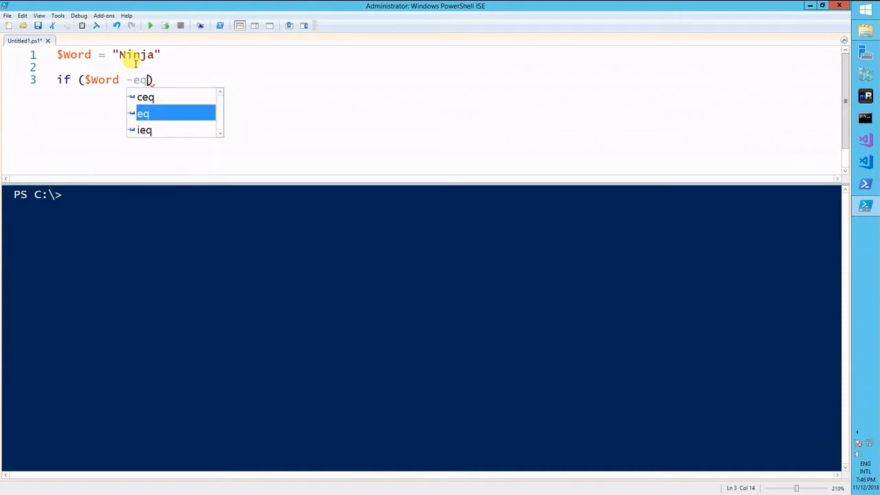
pyautogui.press('Escape')
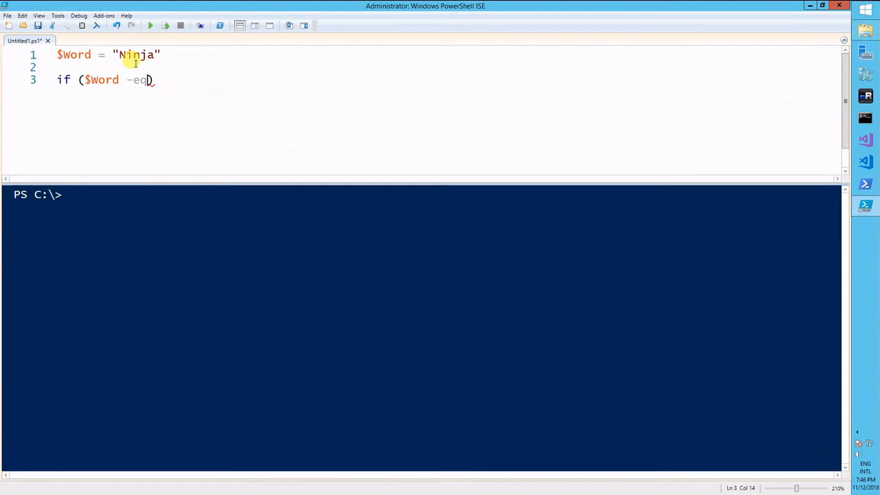
pyautogui.write('""')
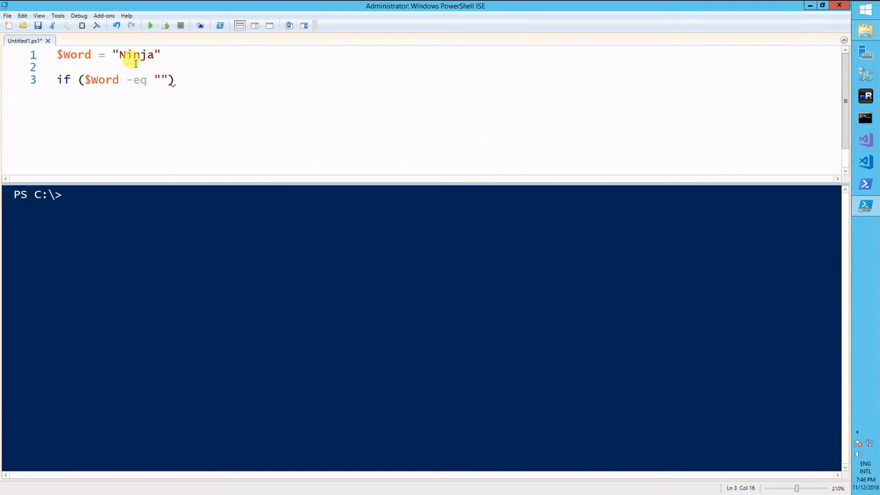
pyautogui.write('Ninja')
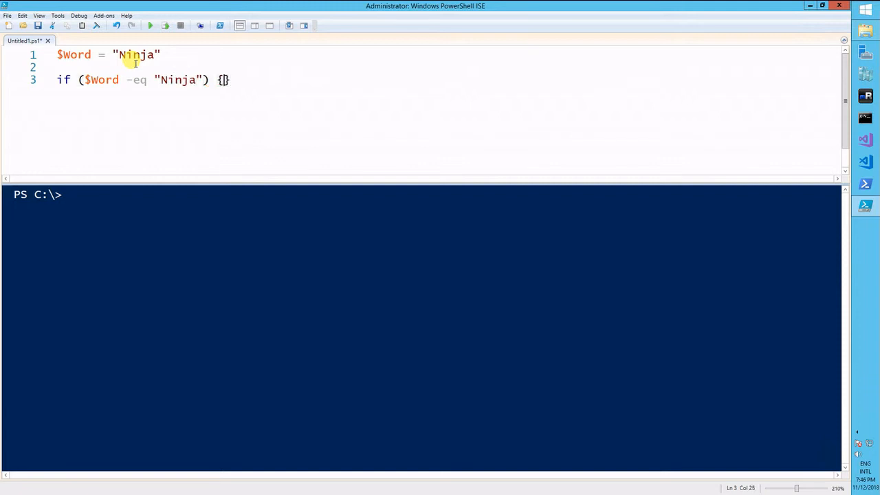
# Add the body {Write-Host "The words are the same"} and select all the code
pyautogui.write('Write-hs')
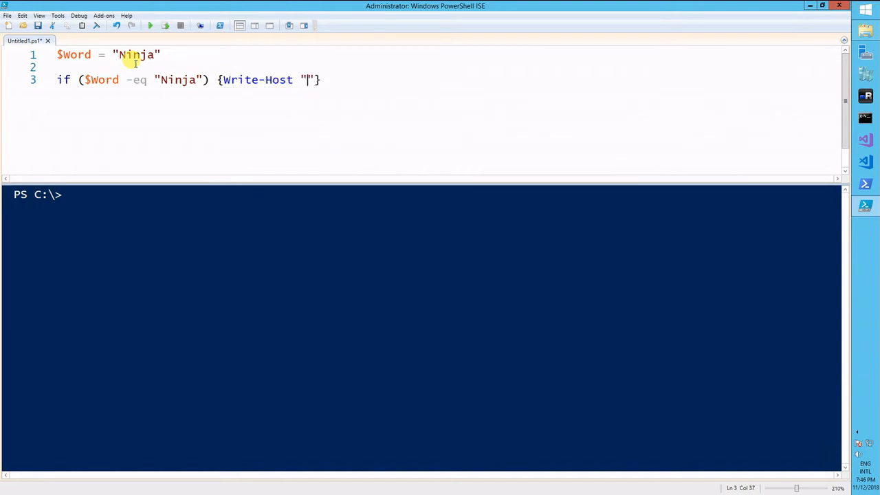
pyautogui.write('The word')
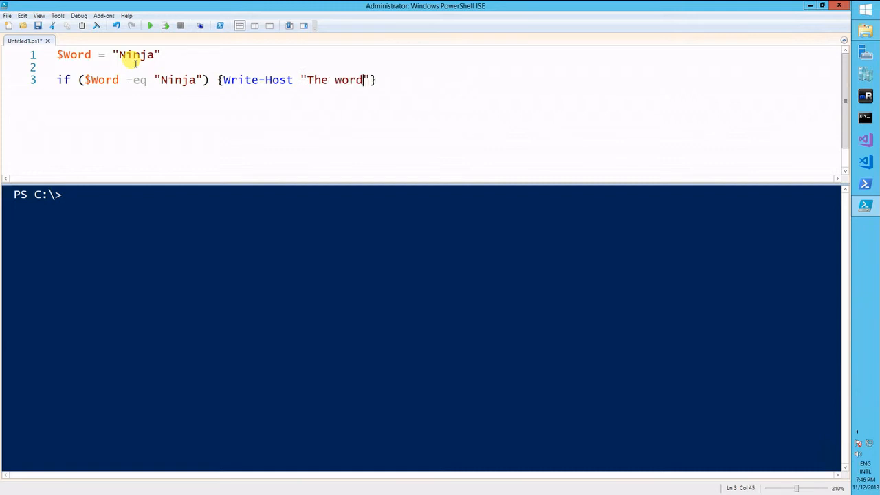
pyautogui.write('s are the same')
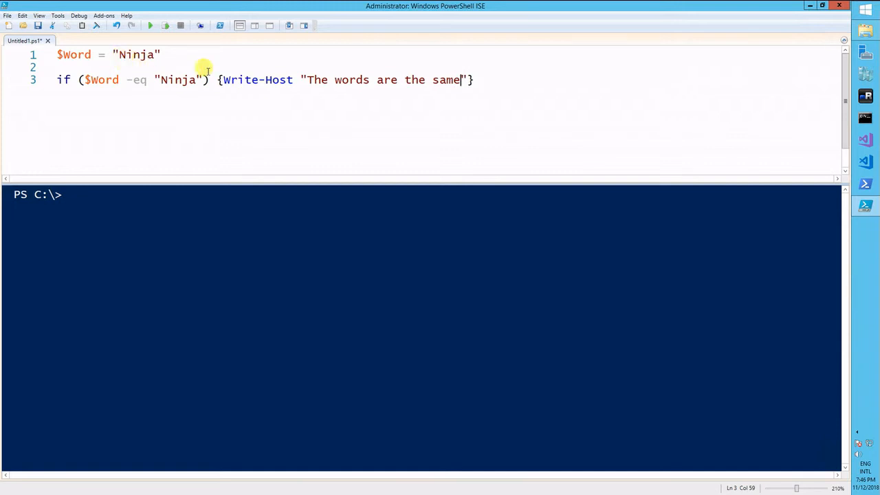
pyautogui.press('ctrl+a')
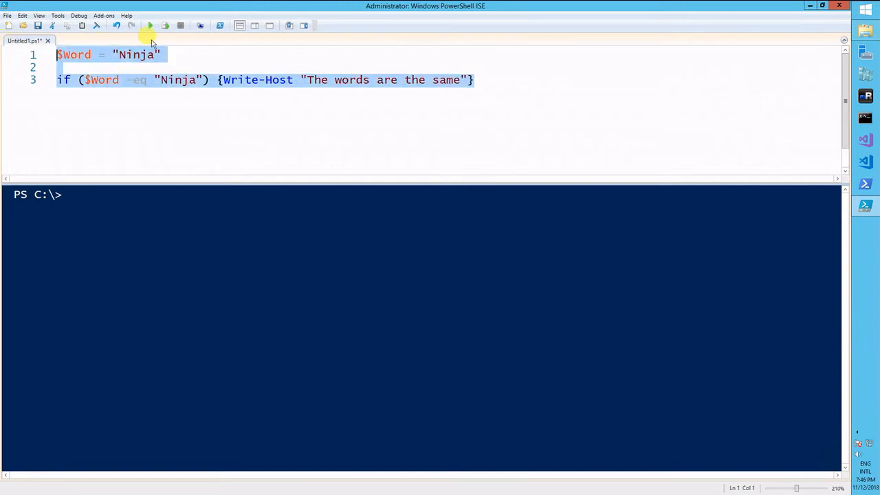
# Run the selected script so the console prints "The words are the same"
pyautogui.click(149, 25)
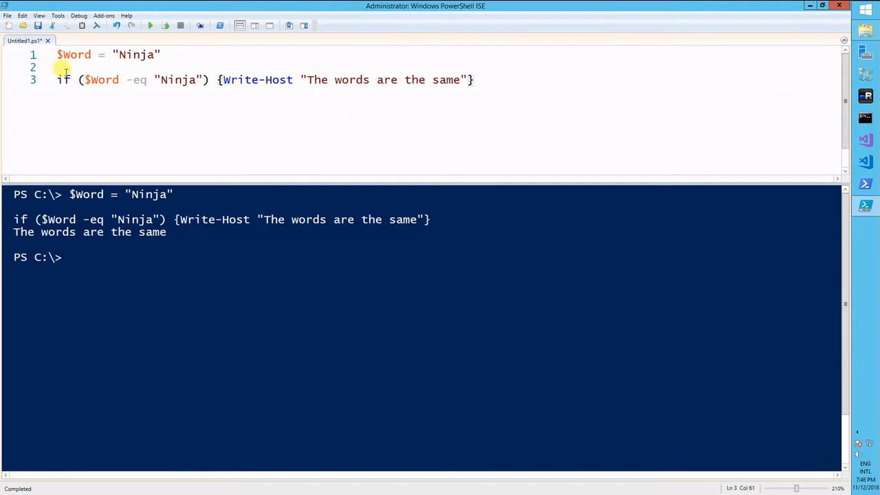
pyautogui.moveTo(107, 89)
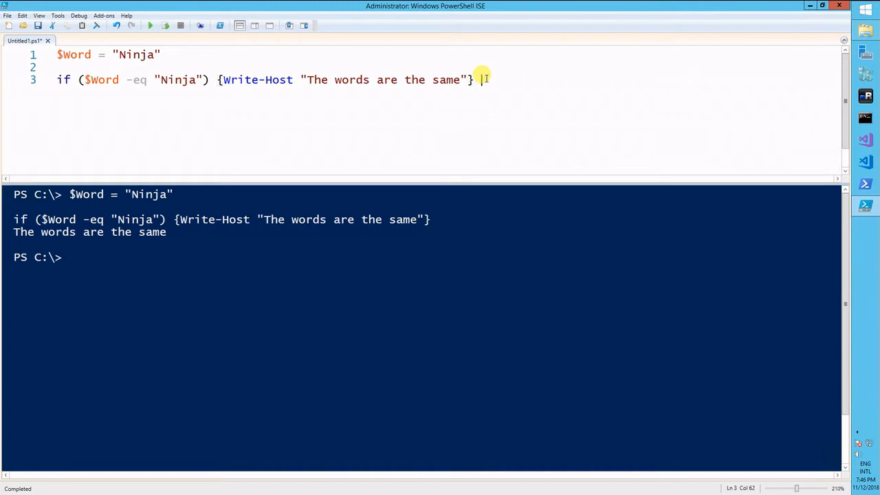
# Append else {"The words are NOT the same"} to the if and rerun the script
pyautogui.write('else {}')
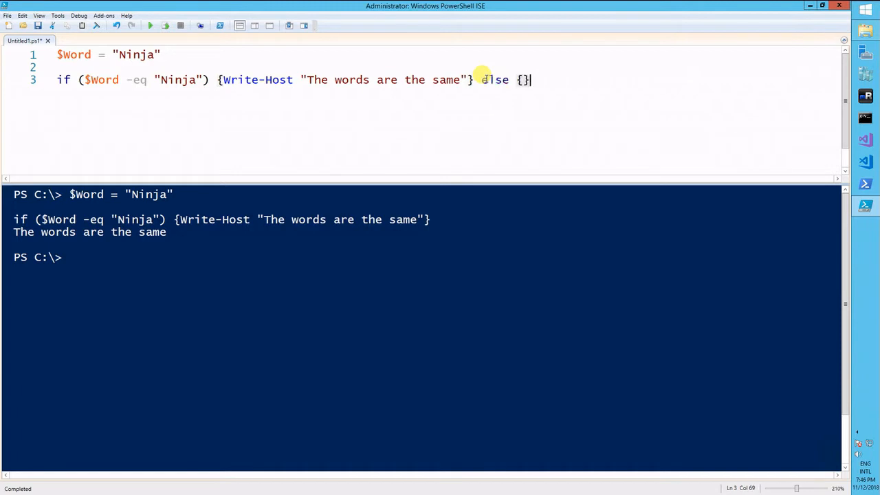
pyautogui.press('Backspace')
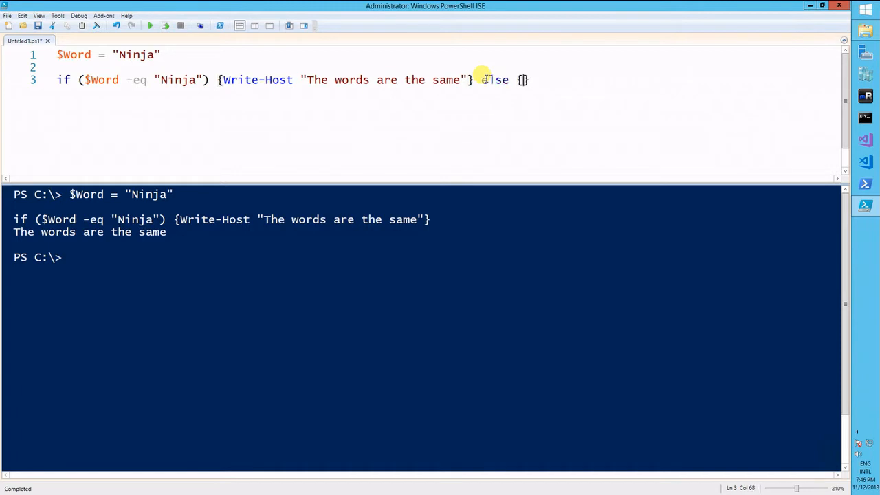
pyautogui.write('""')
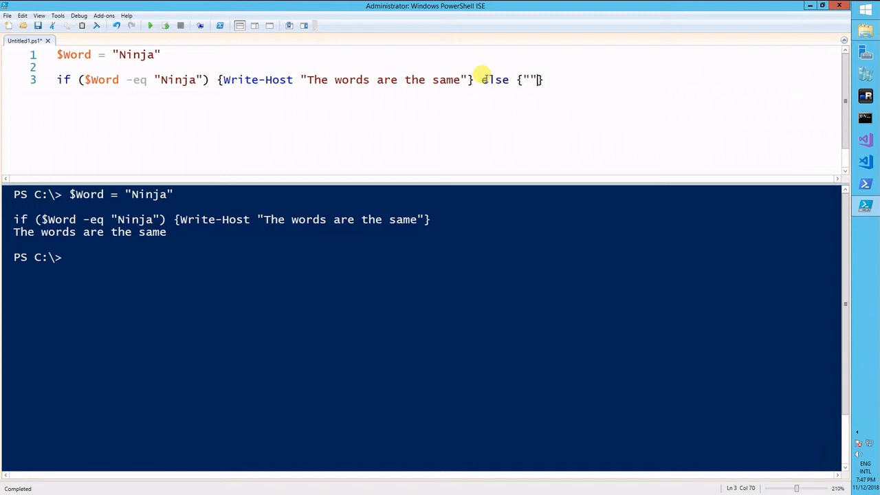
pyautogui.write('The words are NOT th')
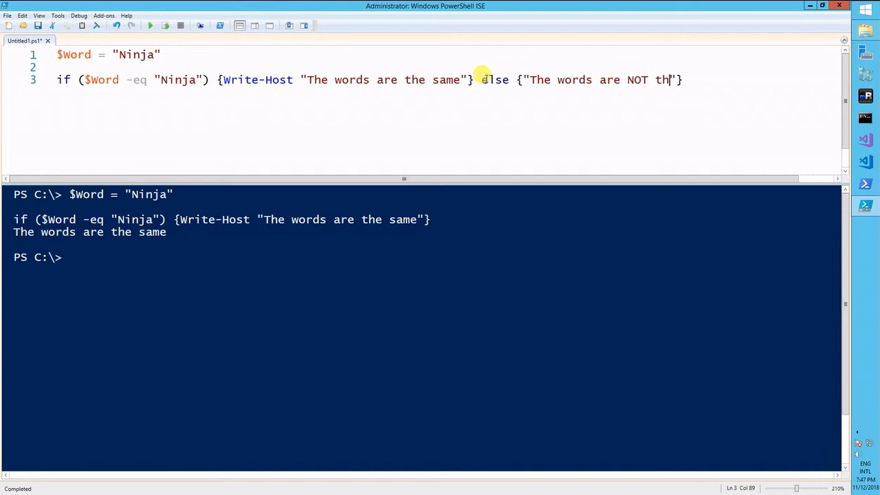
pyautogui.write('e same')
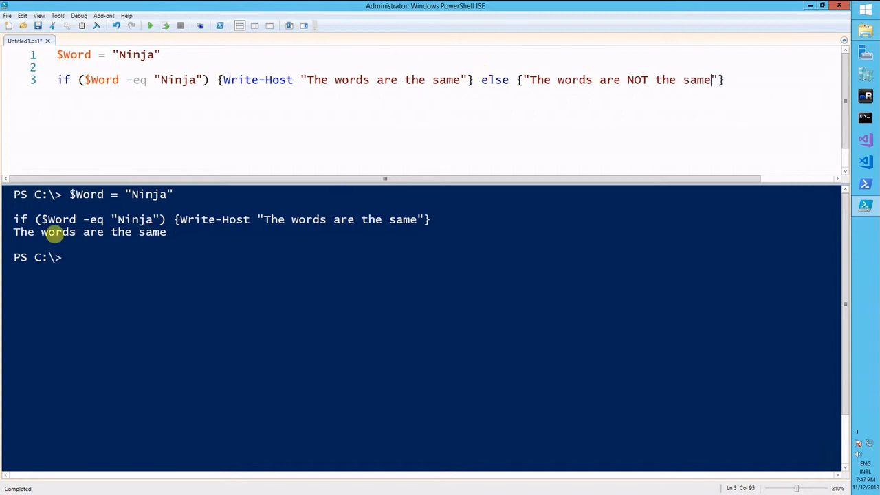
pyautogui.click(149, 25)
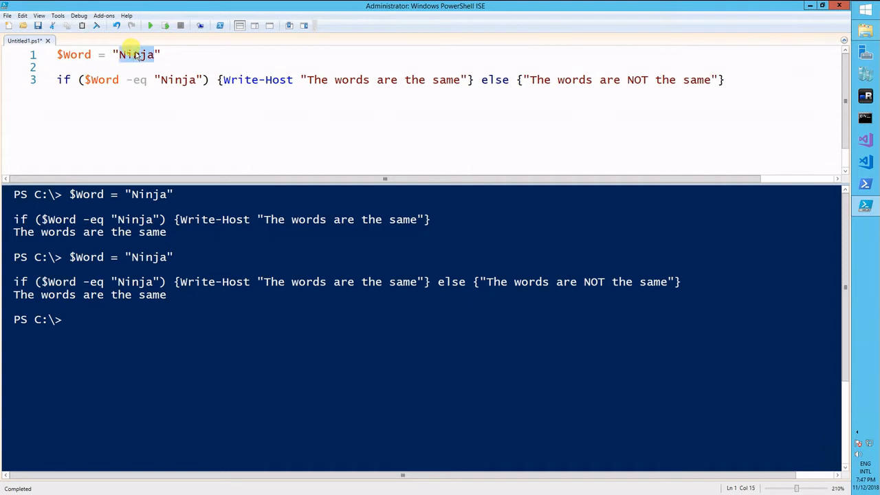
# Change $Word to "Samurai" and run, printing "The words are NOT the same"
pyautogui.write('Samurai')
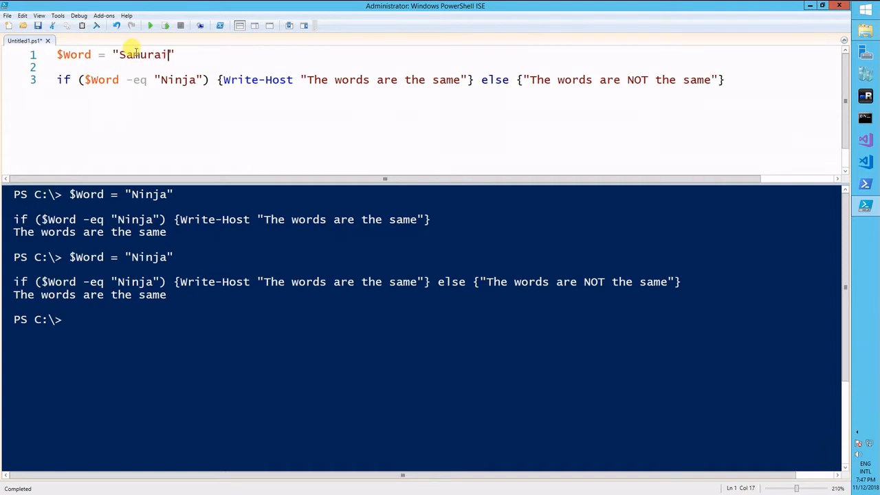
pyautogui.click(150, 25)
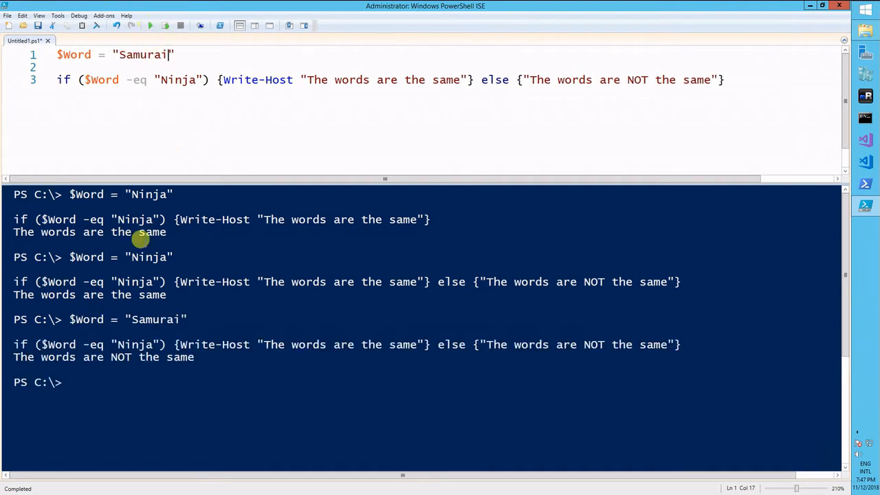
pyautogui.moveTo(501, 94)
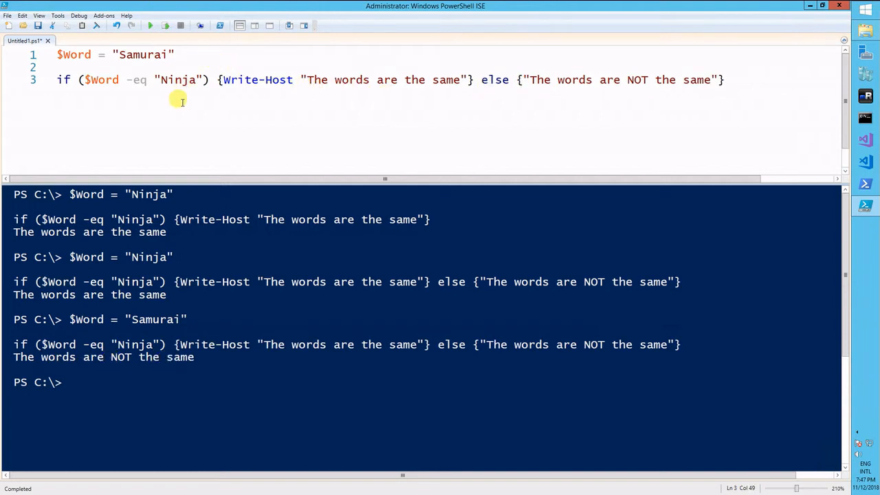
pyautogui.moveTo(101, 55)
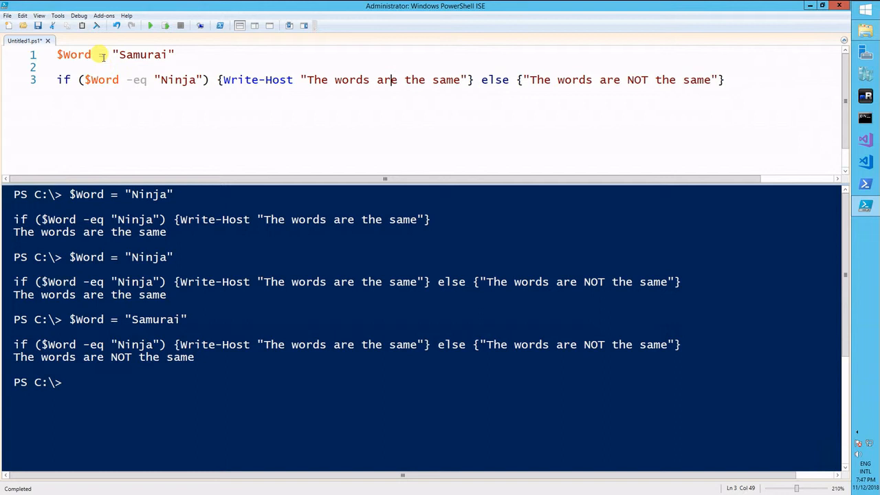
pyautogui.moveTo(178, 75)
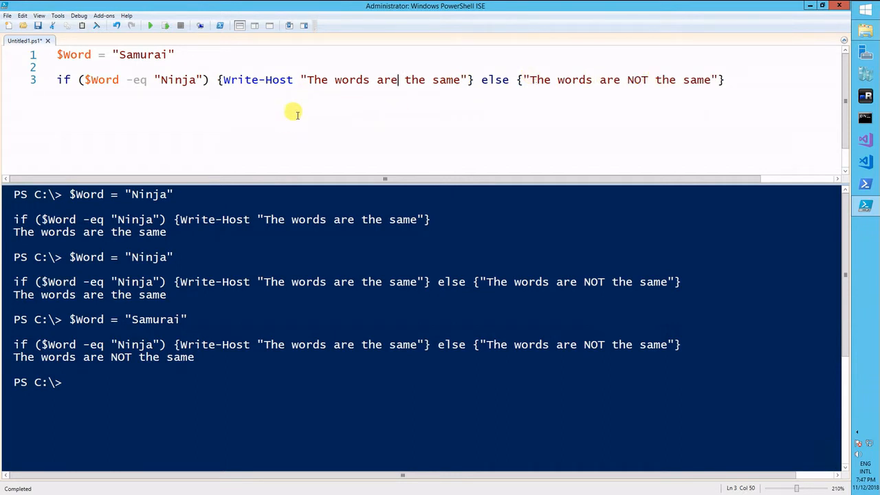
pyautogui.moveTo(303, 114)
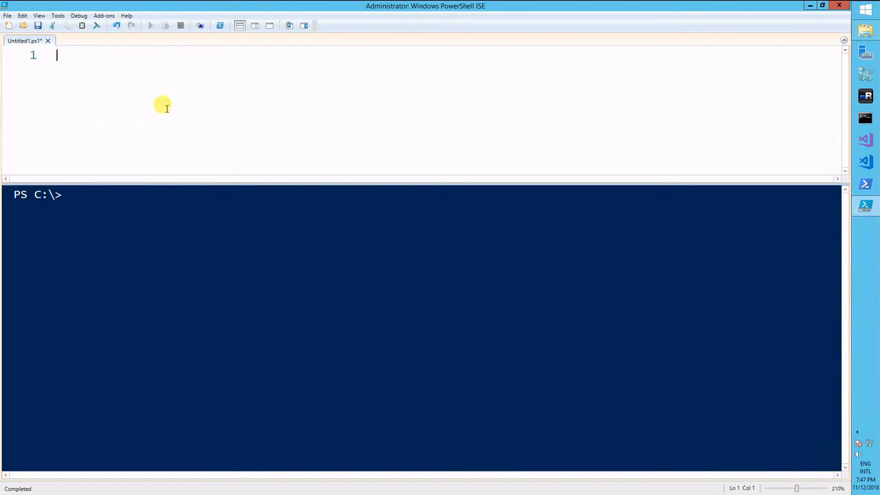
# Write Test-Connection google.com -Quiet -Count 1 and run it, returning True
pyautogui.write('Test-connection google.com -Quiet')
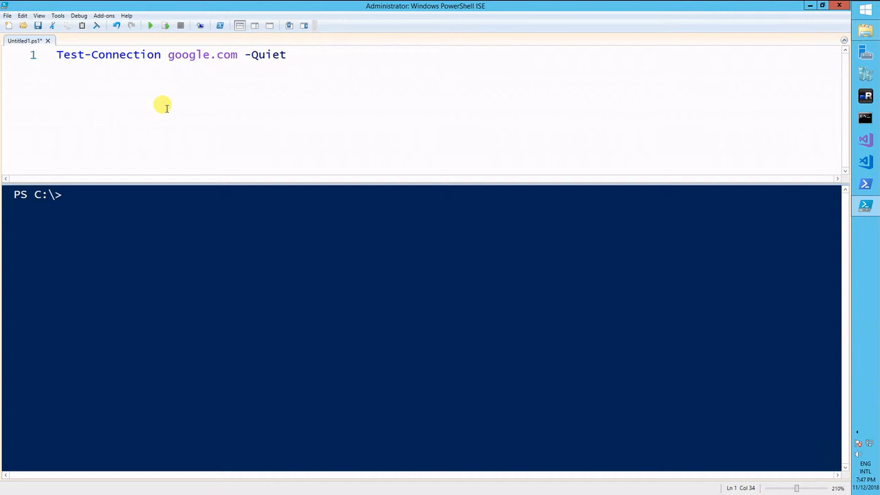
pyautogui.write('-Cou')
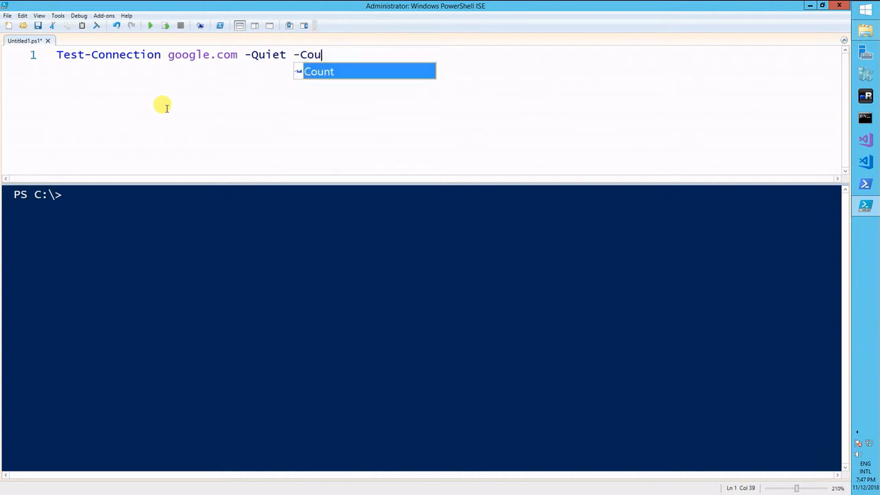
pyautogui.write('nt 1')
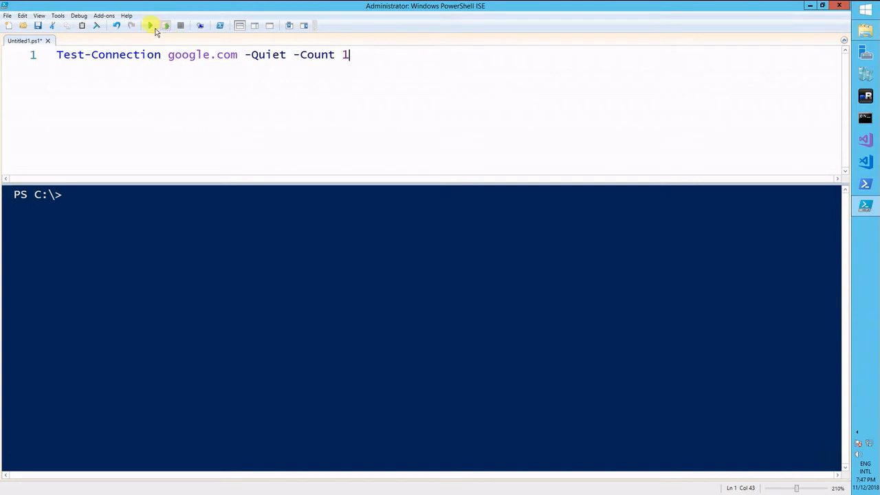
pyautogui.click(150, 25)
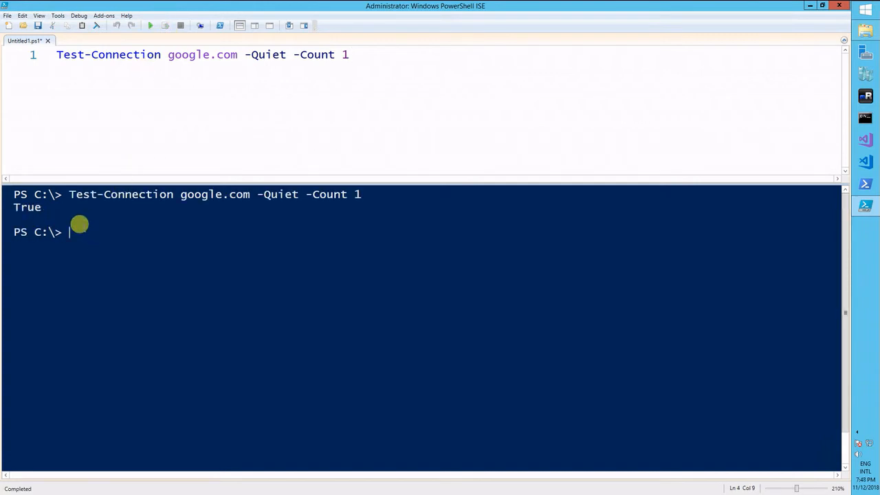
pyautogui.moveTo(314, 55)
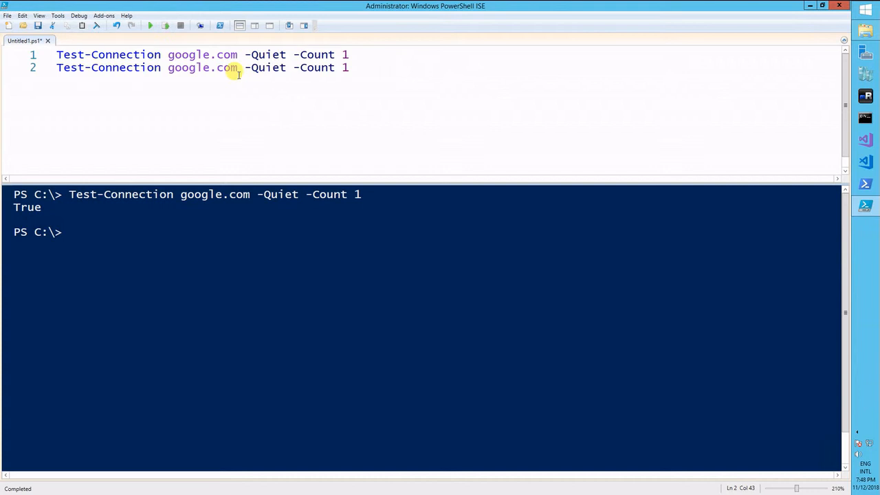
# Change line 2's target to fakesite.fake and run just that line, returning False
pyautogui.doubleClick(202, 68)
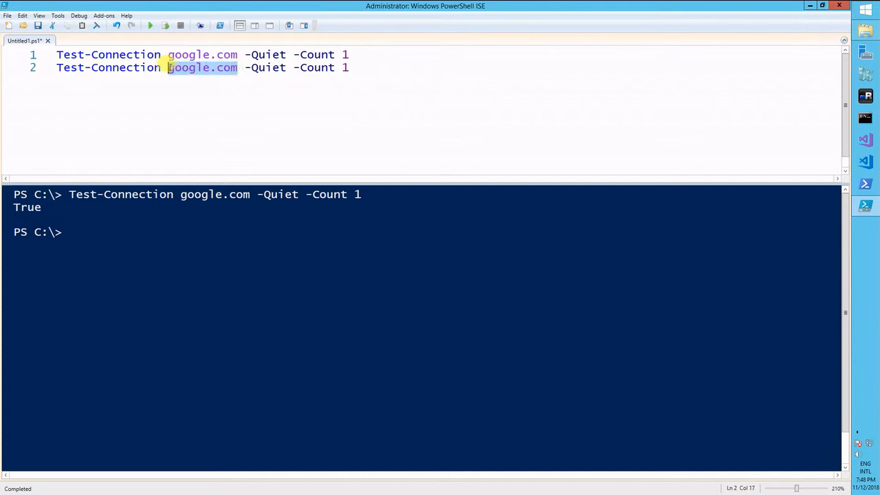
pyautogui.write('fakesite')
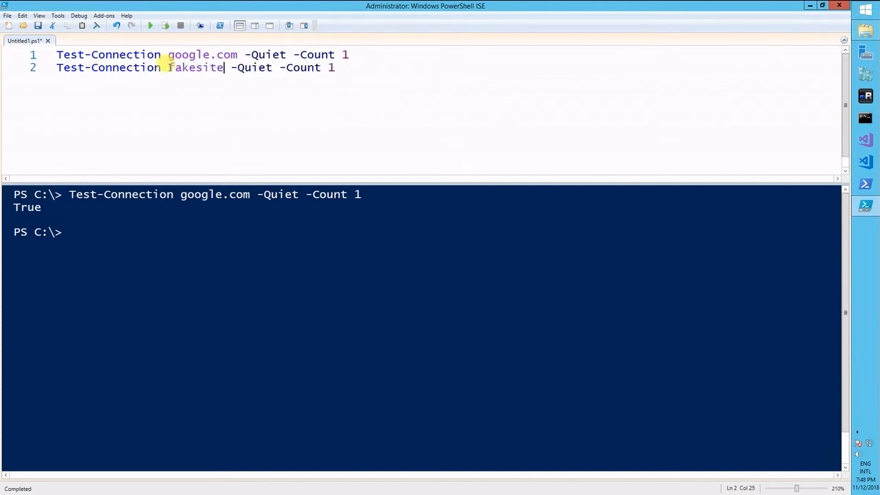
pyautogui.write('.fake')
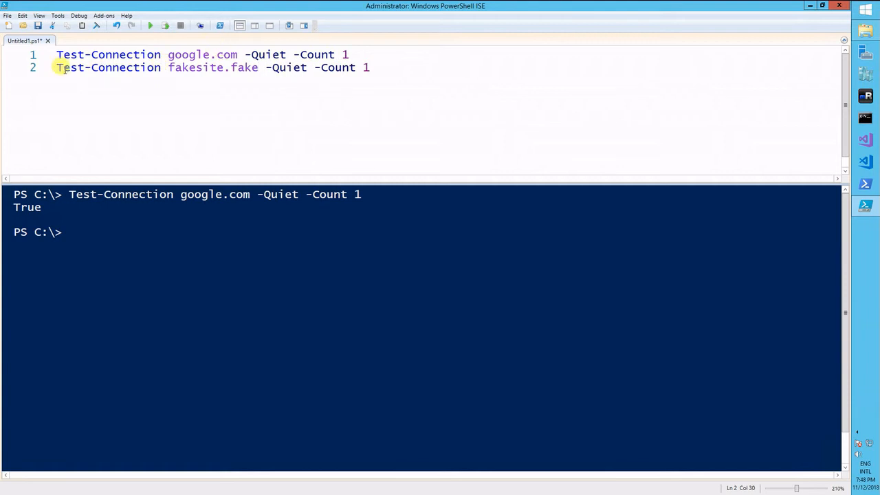
pyautogui.moveTo(165, 24)
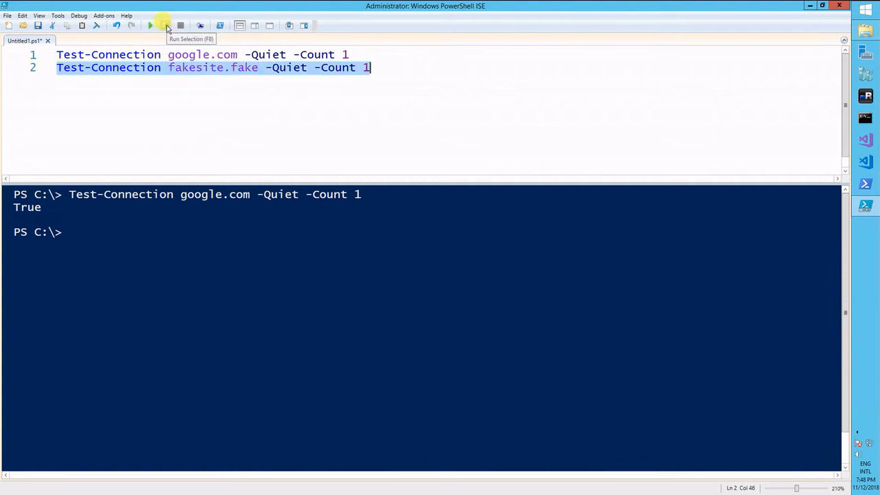
pyautogui.click(165, 25)
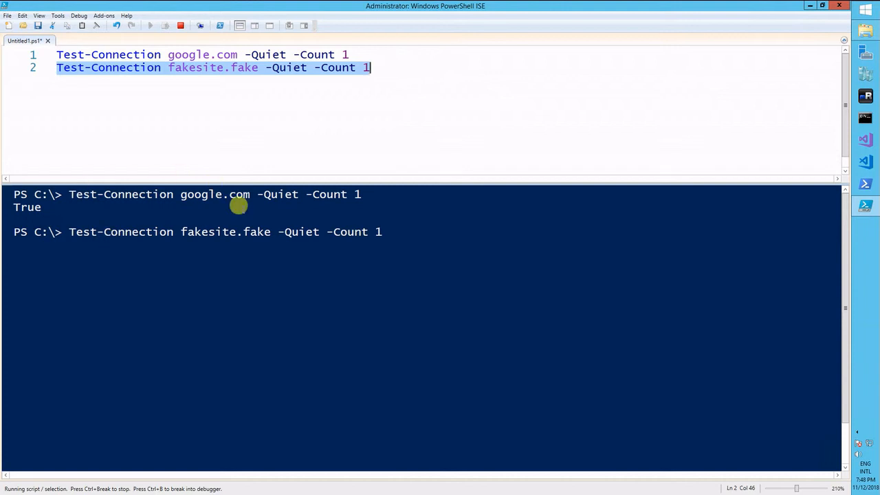
pyautogui.moveTo(281, 226)
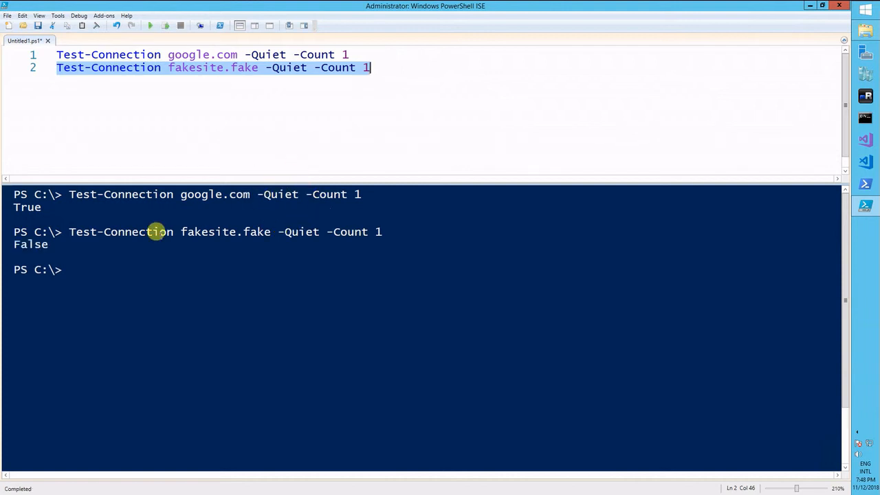
pyautogui.write('cls')
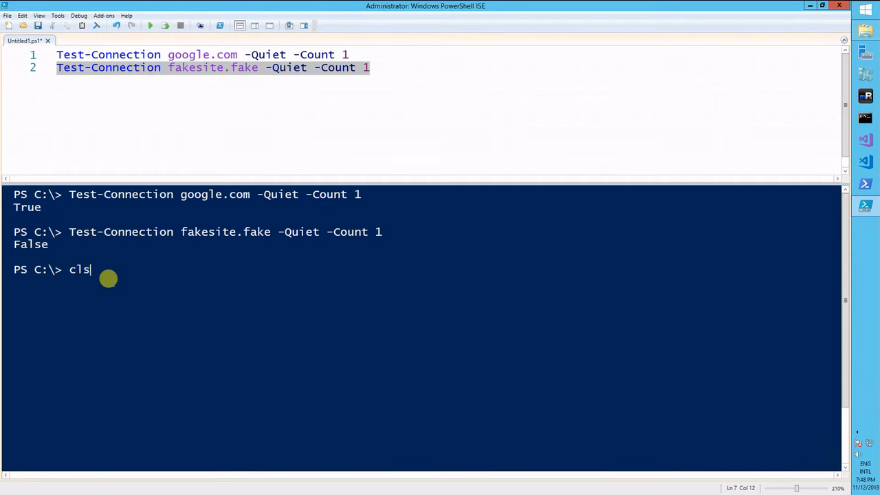
# Clear the console and start if (Test-Connection google.com -Quiet -Count 1) on line 4
pyautogui.press('Return')
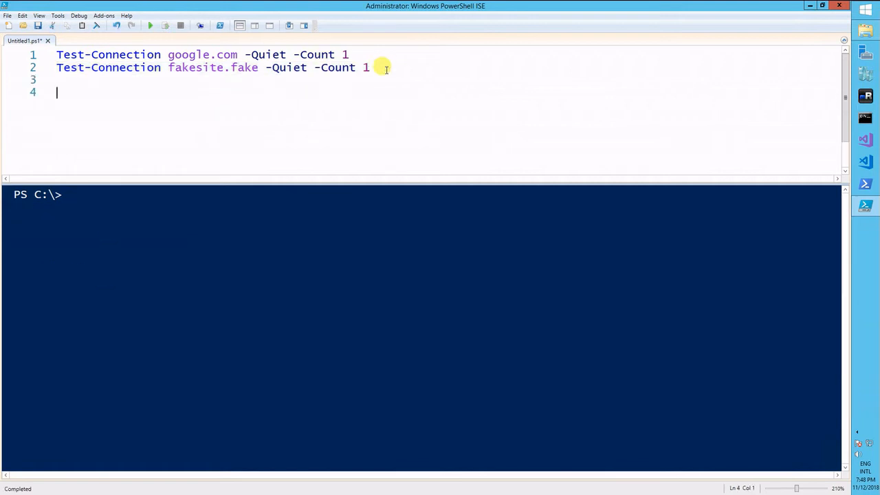
pyautogui.write('if')
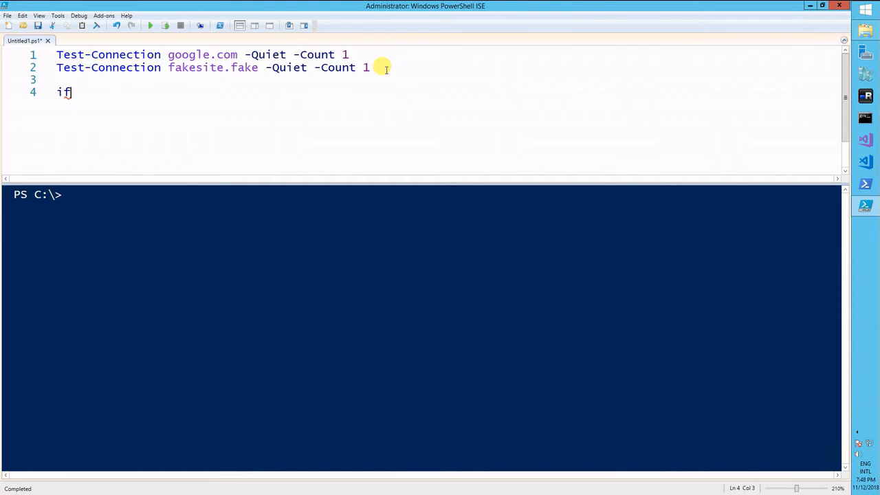
pyautogui.write('(')
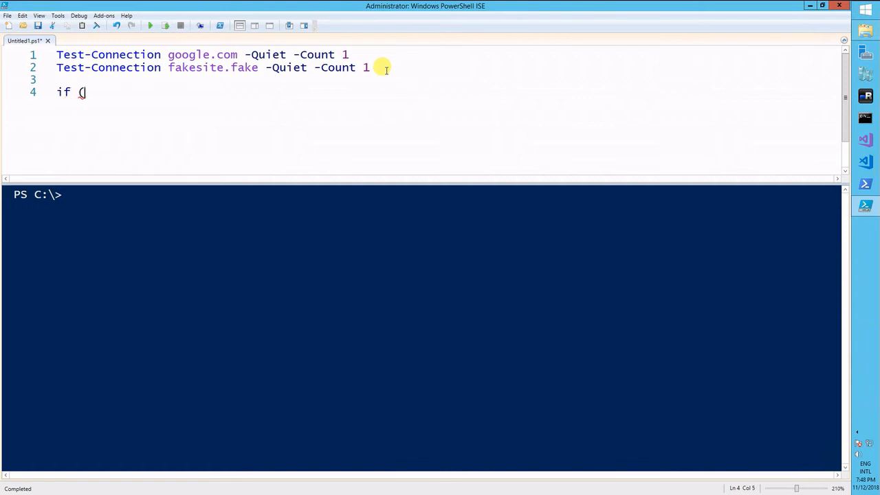
pyautogui.click(347, 55)
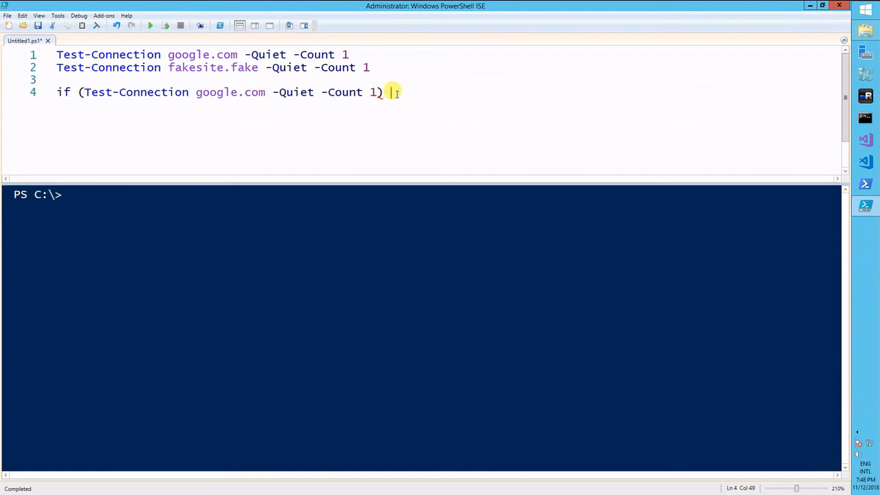
pyautogui.write('{}')
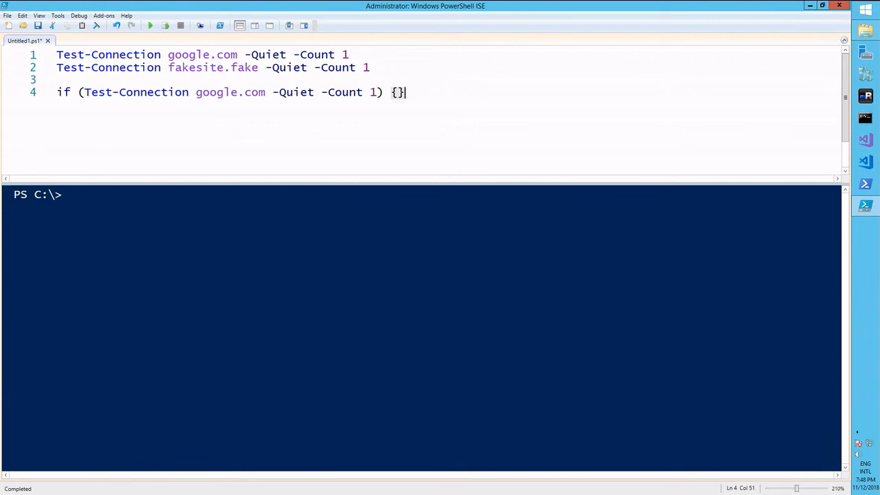
pyautogui.press('ctrl+c')
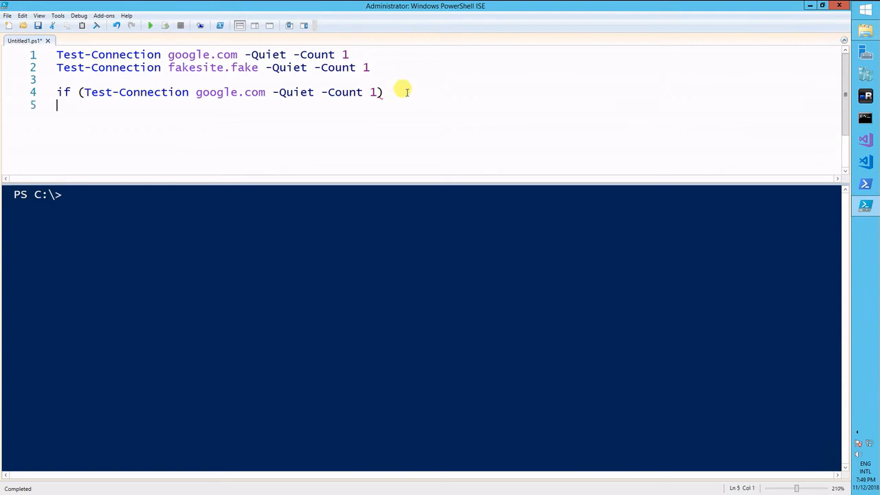
# Add Write-Host blocks "The site responds to pings" and else "The site does NOT respond"
pyautogui.write('{Write-Host "The site responds to pings"} else {Write-Host "The site does NOT respond to pings"}')
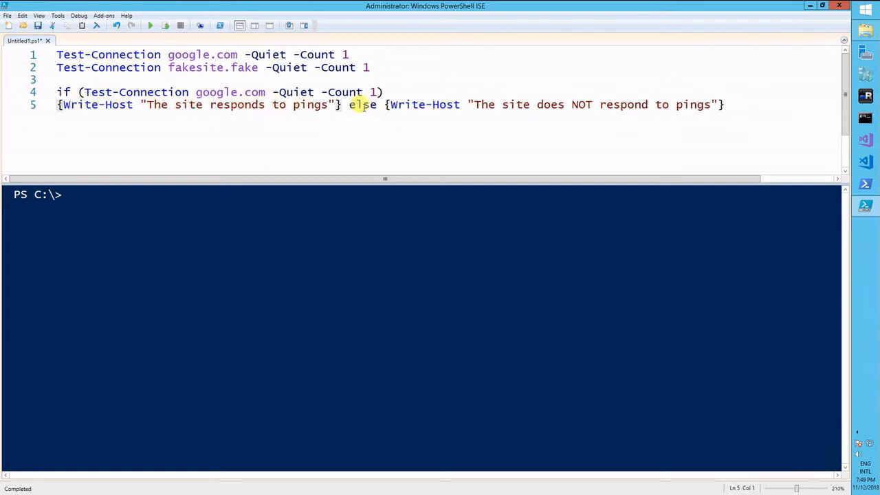
pyautogui.moveTo(491, 105)
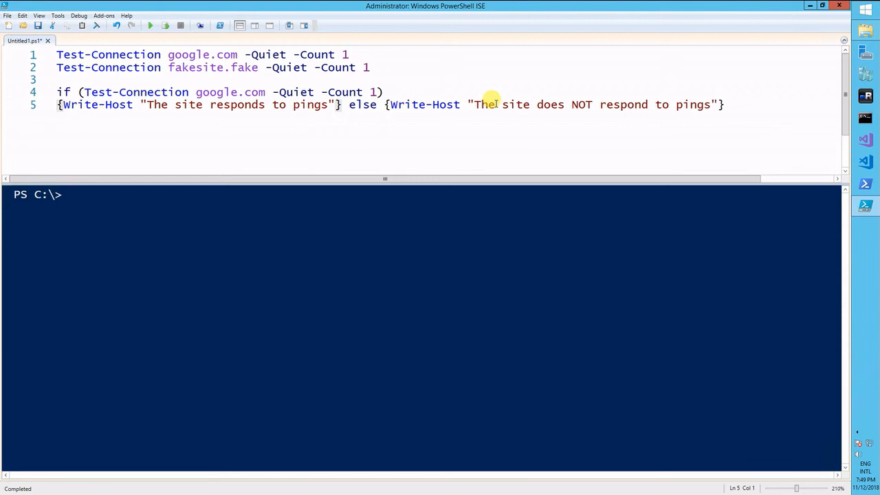
pyautogui.click(726, 104)
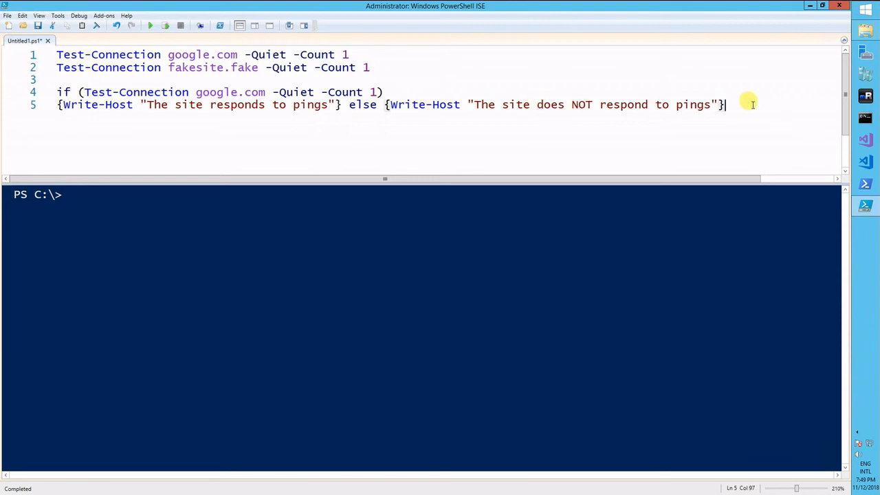
pyautogui.moveTo(424, 122)
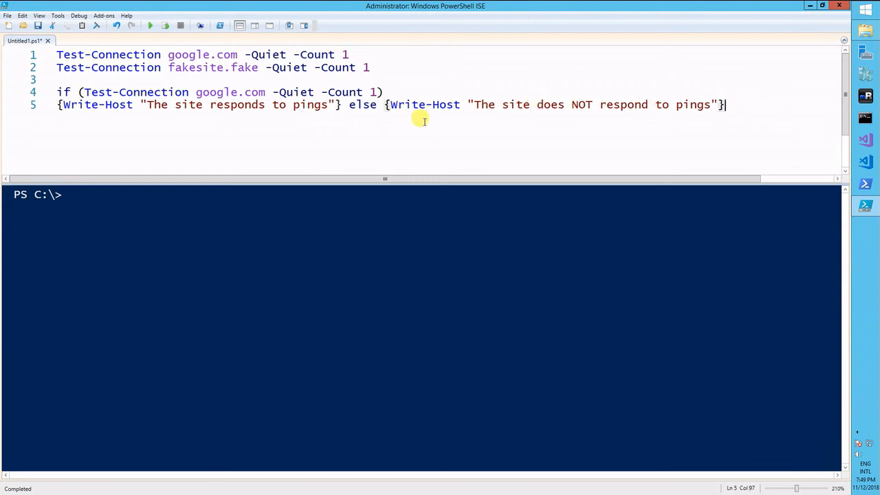
pyautogui.moveTo(674, 103)
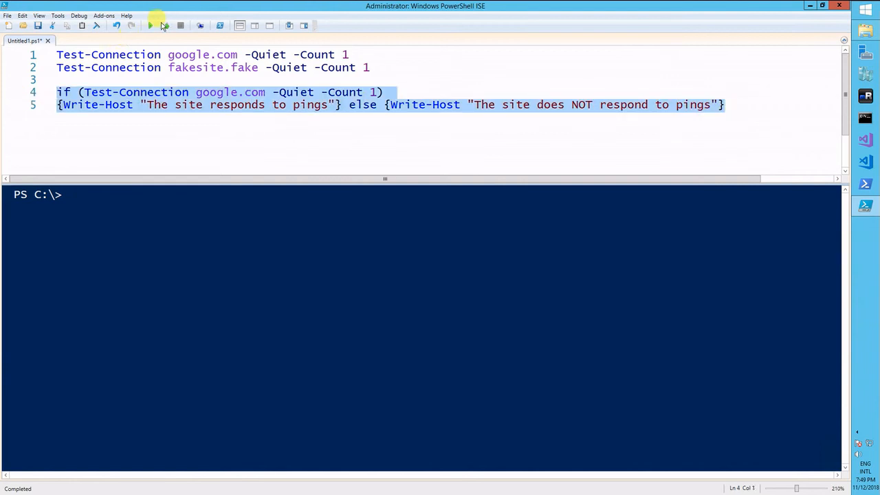
# Run the ping check for google.com, then for fakesite.fake, getting both messages
pyautogui.click(165, 25)
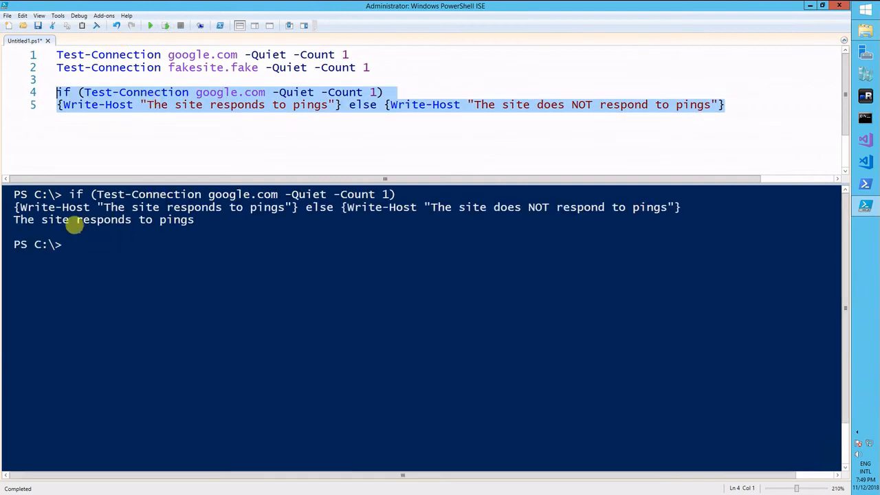
pyautogui.moveTo(231, 118)
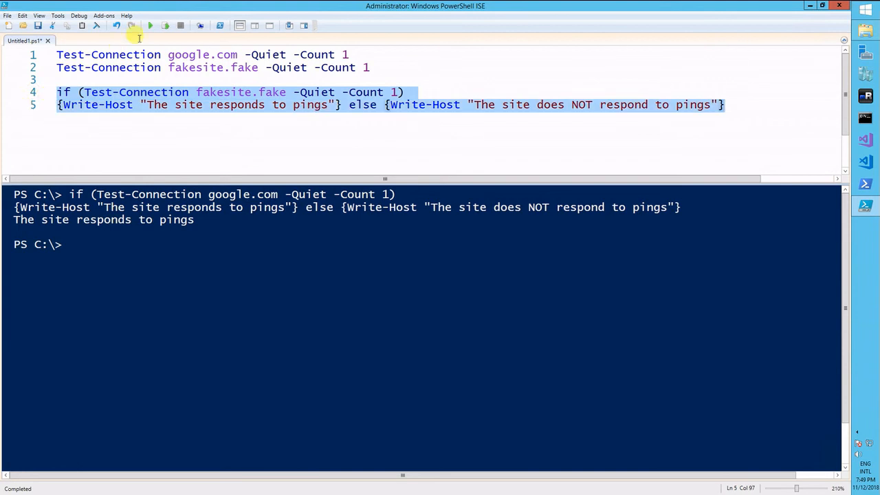
pyautogui.click(149, 25)
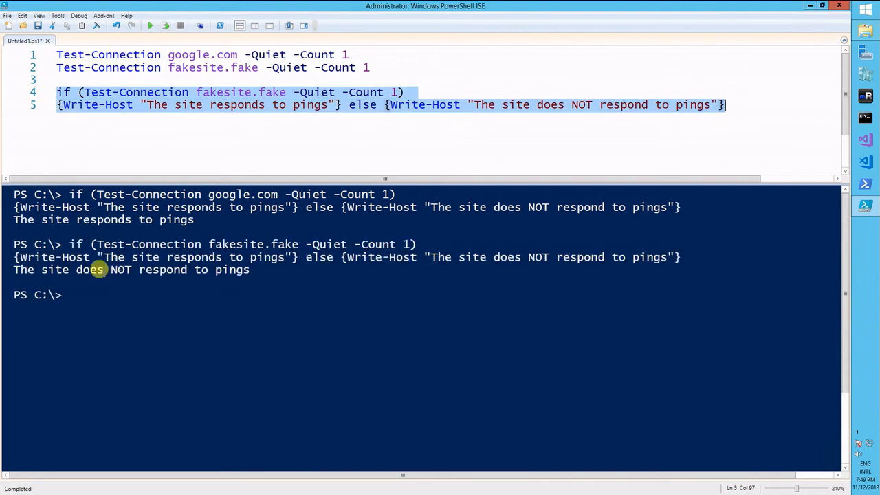